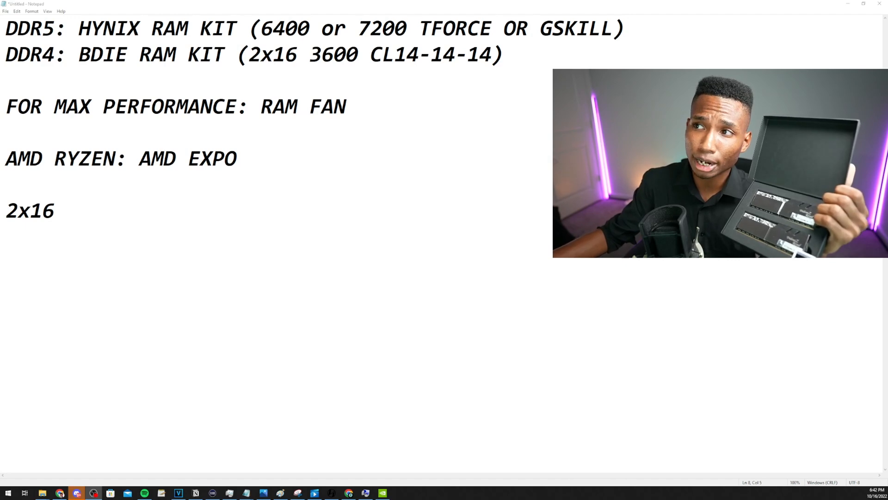
# Step: Select the "CL14-14-14)" timing text on the DDR4 B-die line
pyautogui.moveTo(371, 55); pyautogui.dragTo(502, 55)
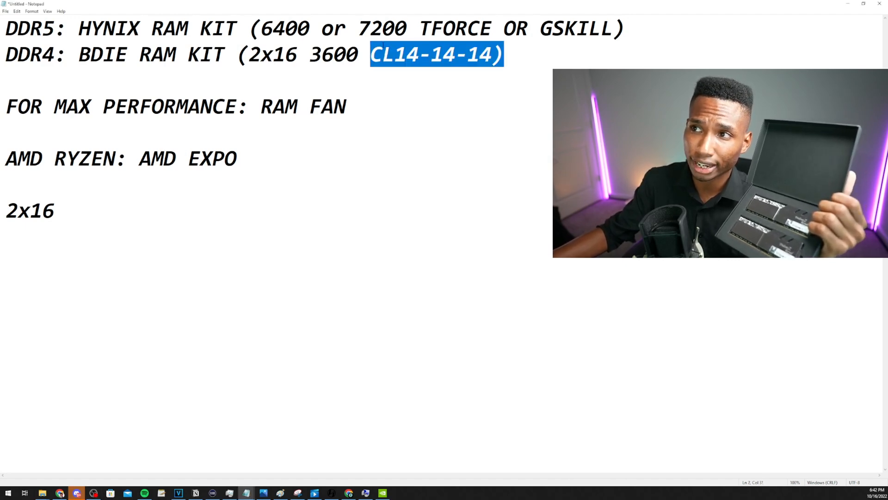